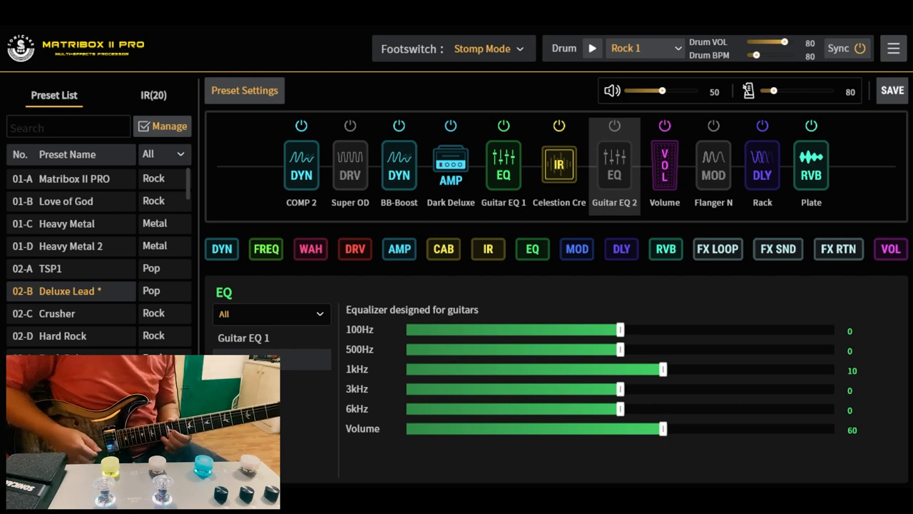
- Toggle the Super OD block's power while the Guitar EQ 2 settings stay on screen
left_click(350, 126)
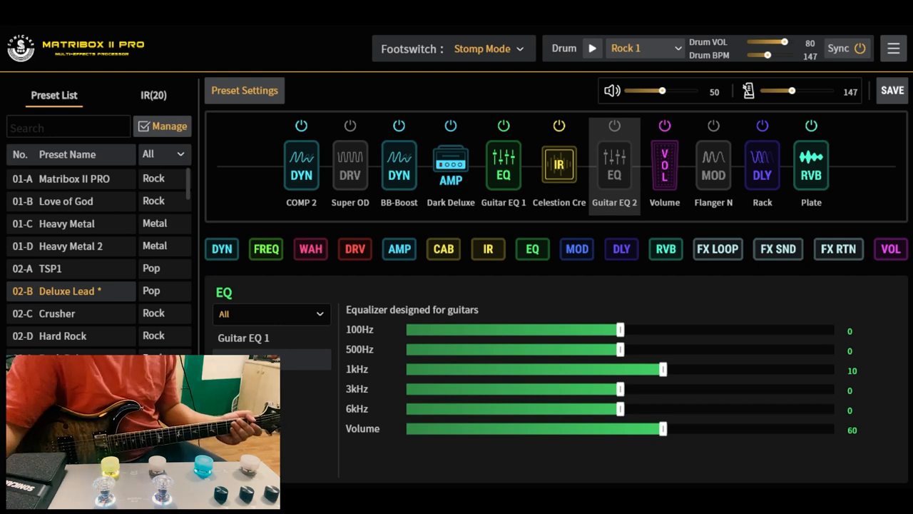
mouse_move(543, 372)
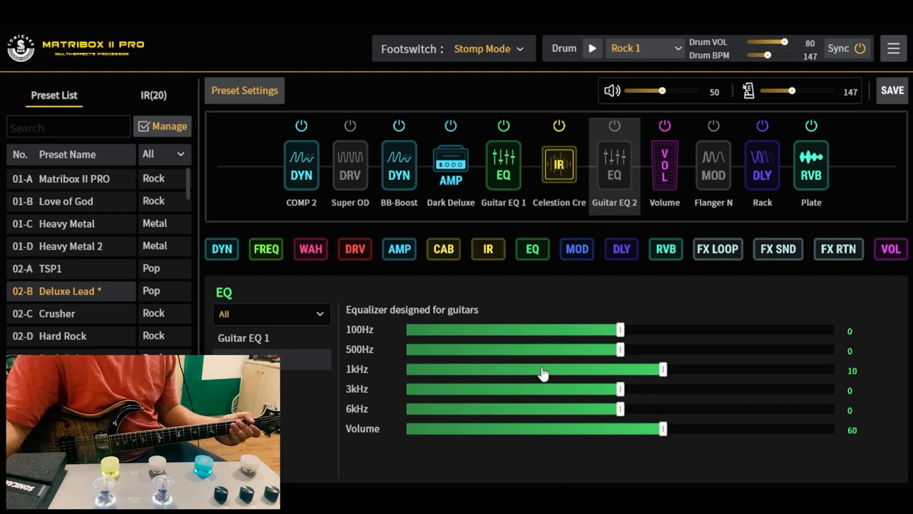
mouse_move(655, 207)
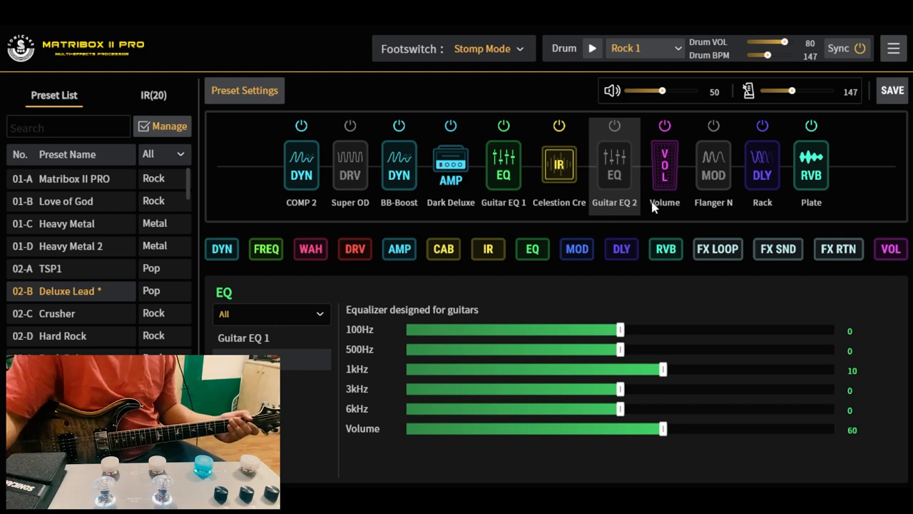
- Show the Dark Deluxe amp settings, then the Guitar EQ 1 block boosting 800Hz
left_click(451, 164)
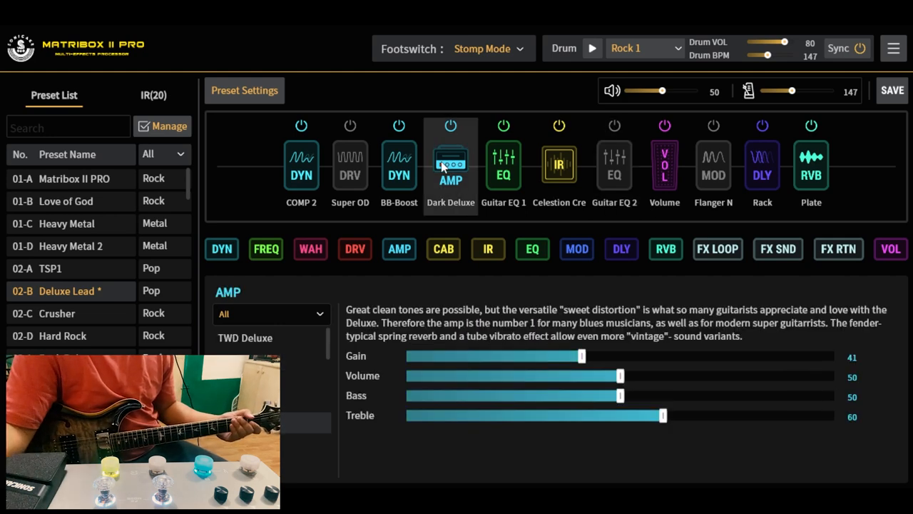
mouse_move(518, 252)
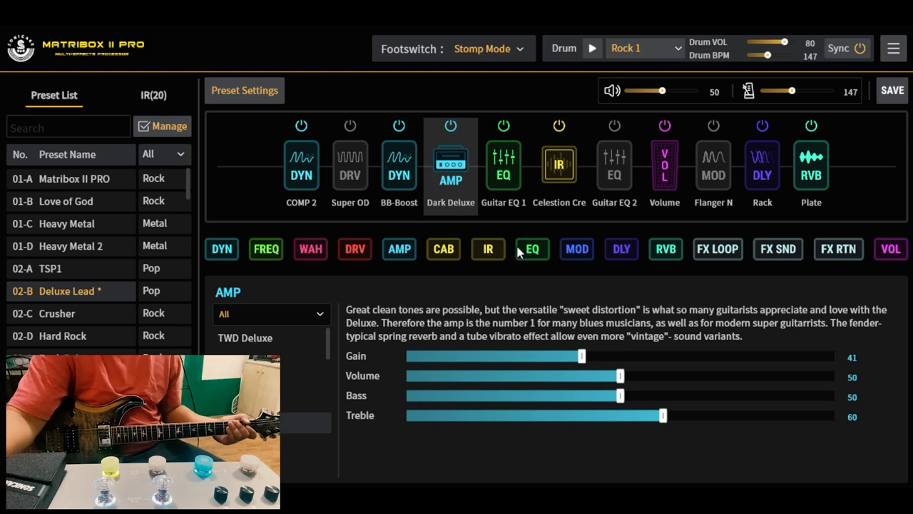
mouse_move(514, 330)
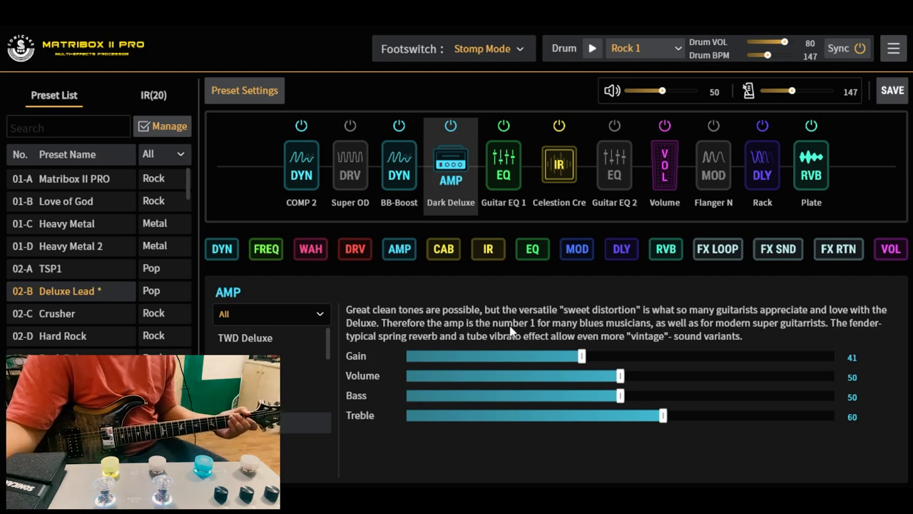
mouse_move(602, 380)
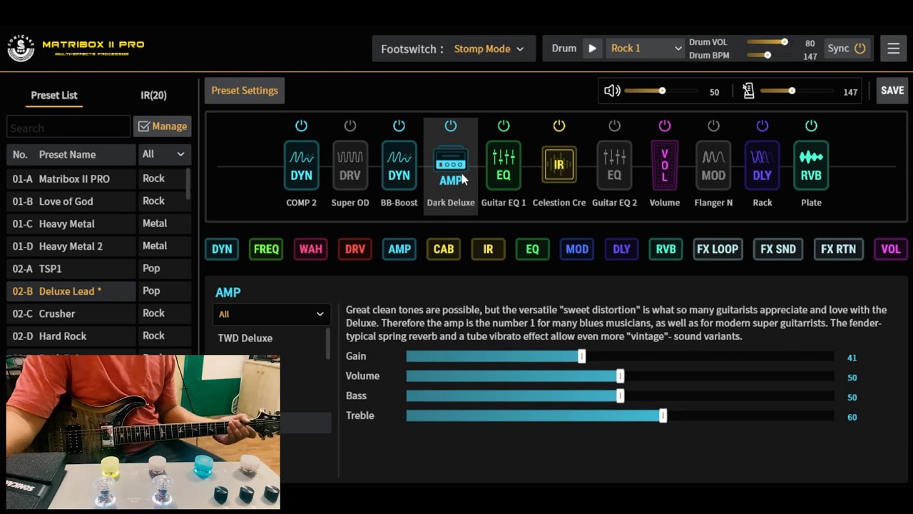
mouse_move(505, 174)
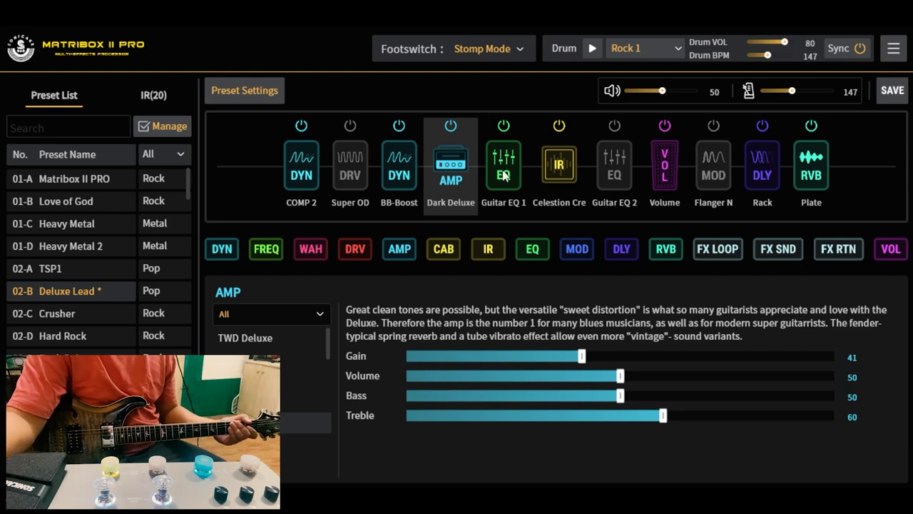
left_click(503, 164)
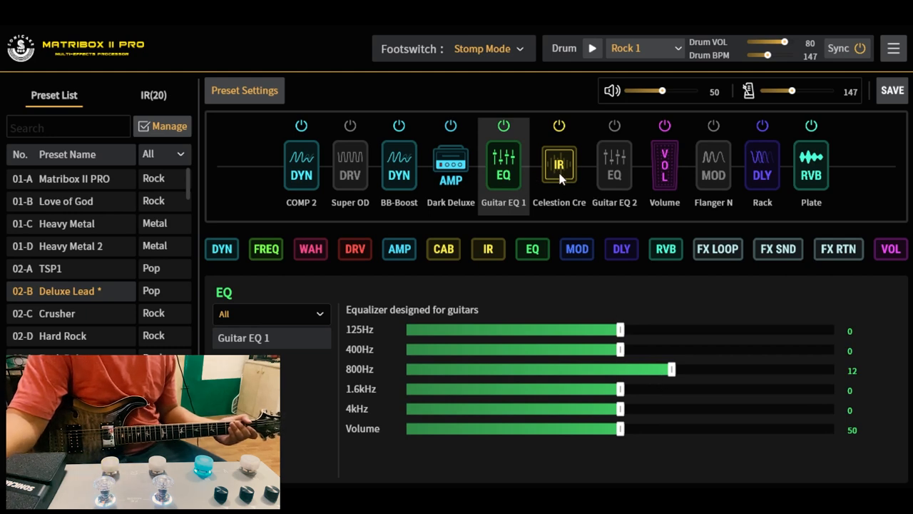
- Show the Celestion Creamback IR (135Hz low cut), return to Dark Deluxe, and bypass BB-Boost
left_click(559, 165)
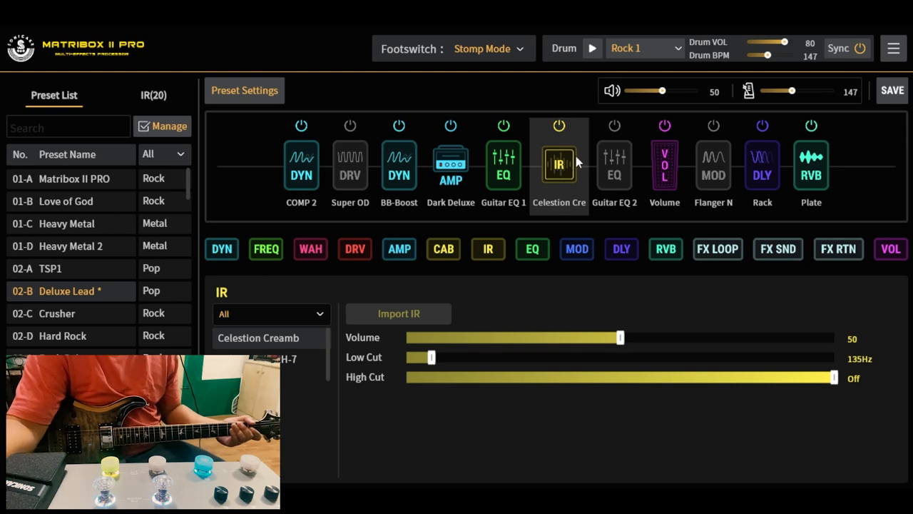
mouse_move(571, 171)
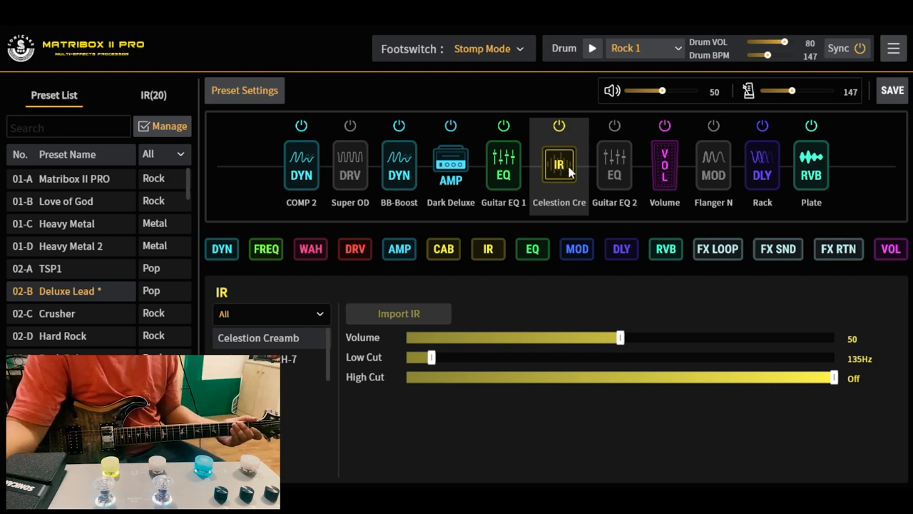
mouse_move(471, 107)
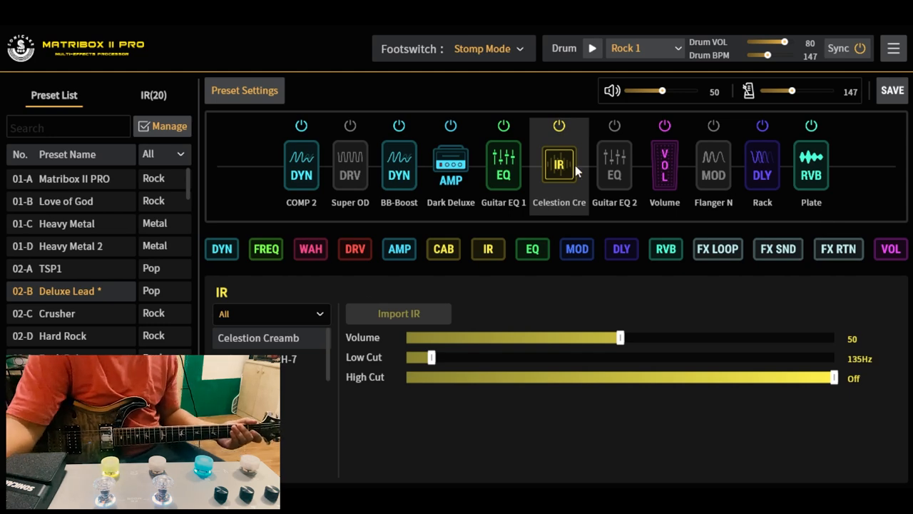
mouse_move(551, 186)
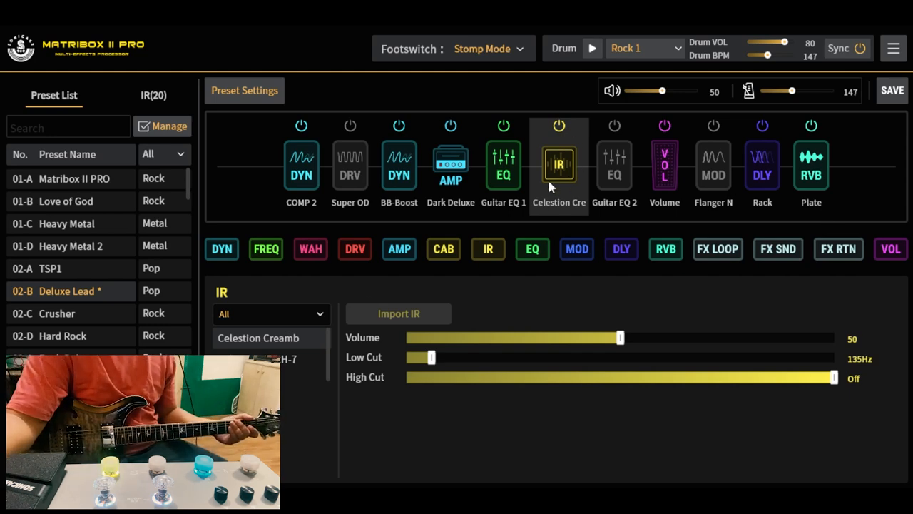
mouse_move(585, 178)
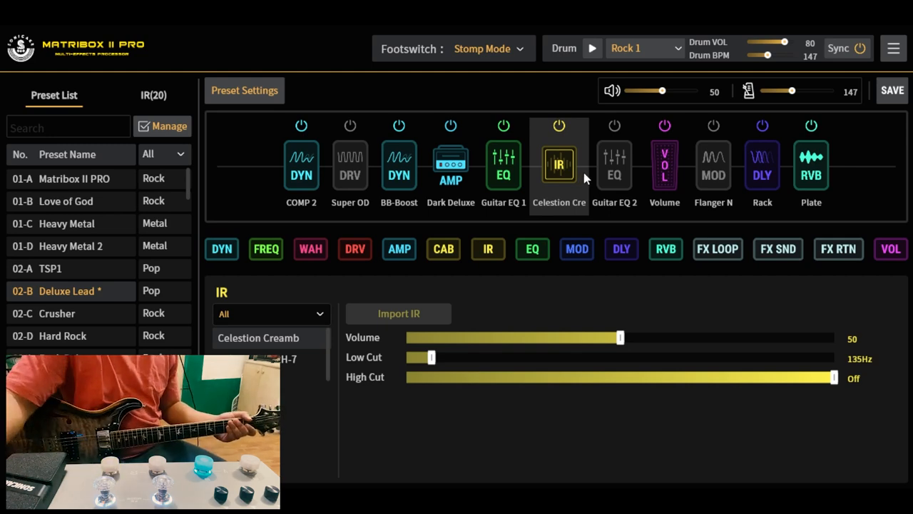
left_click(450, 164)
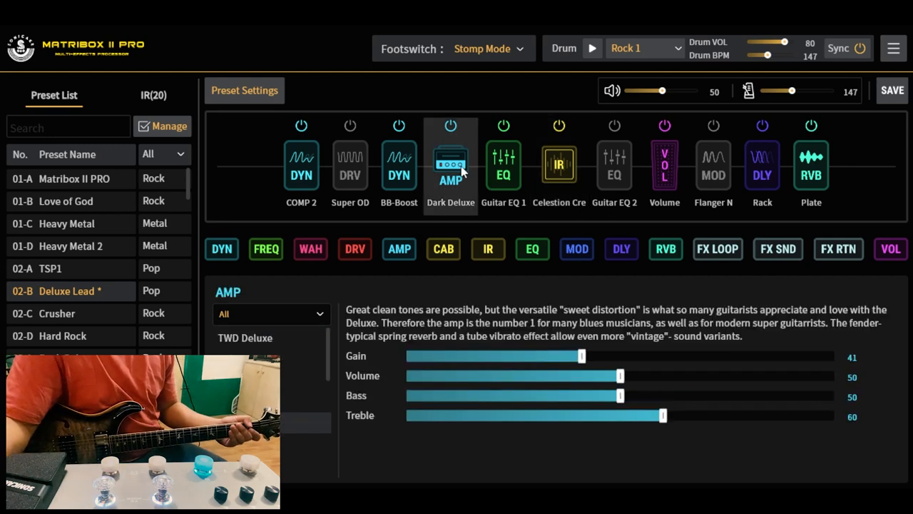
left_click(399, 125)
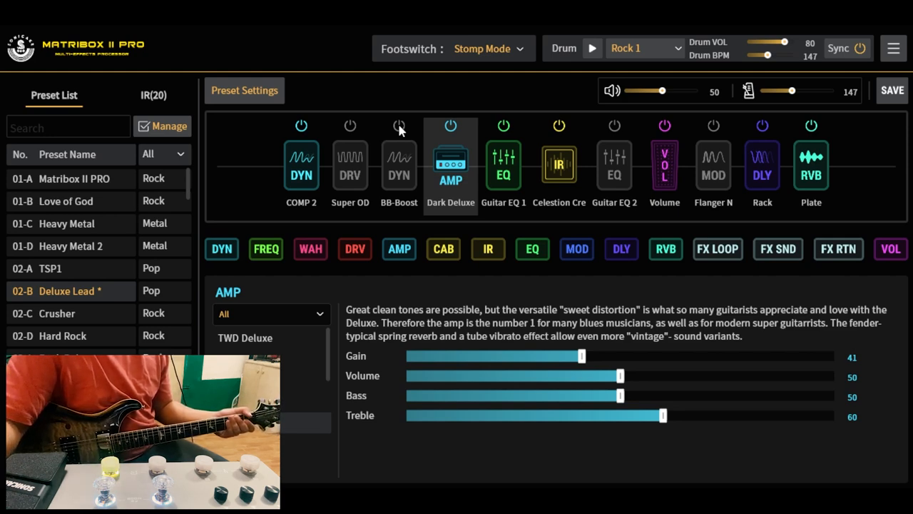
- Show the BB-Boost overdrive (gain 74, bass 70) and switch it back on
left_click(400, 165)
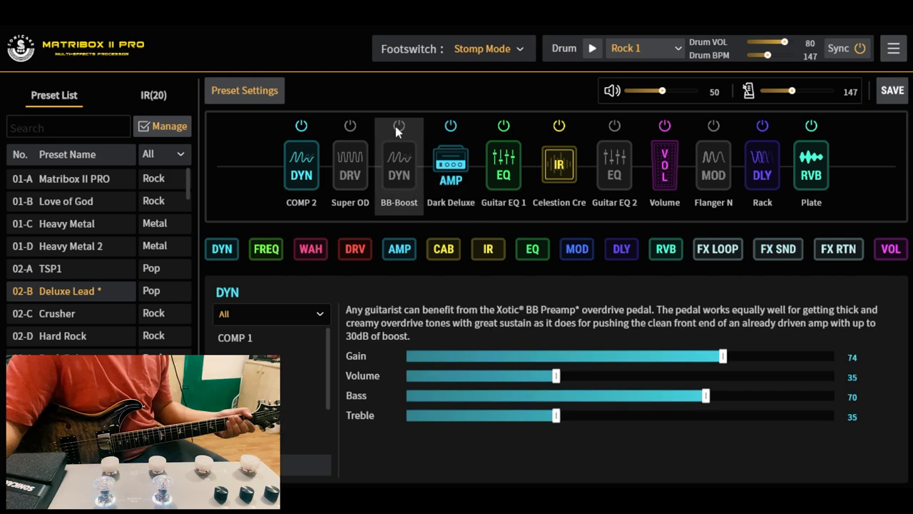
left_click(399, 126)
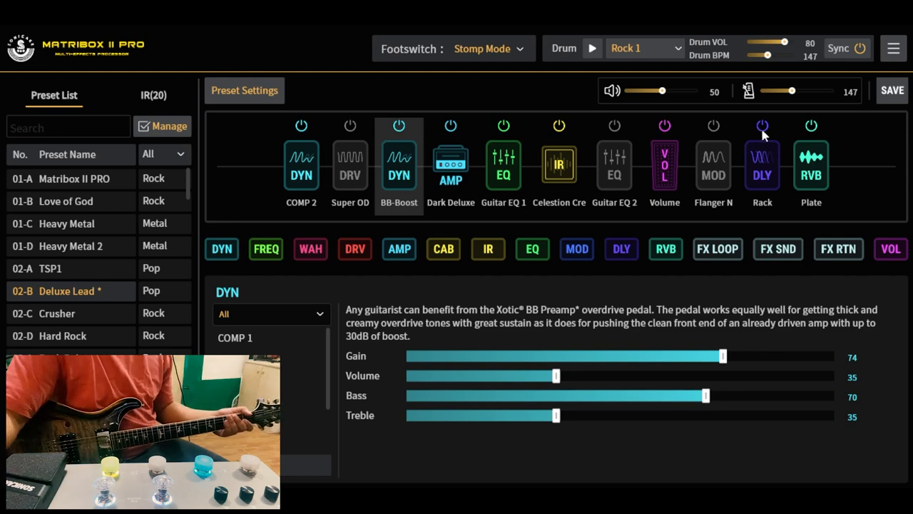
- Show the Rack delay: mix 18, feedback 40, mod and tone 50, time 20ms
left_click(762, 164)
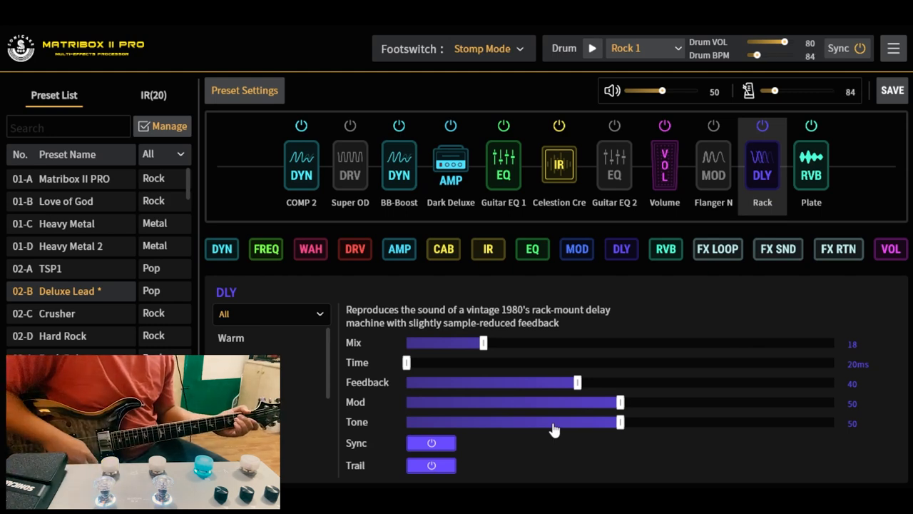
mouse_move(568, 426)
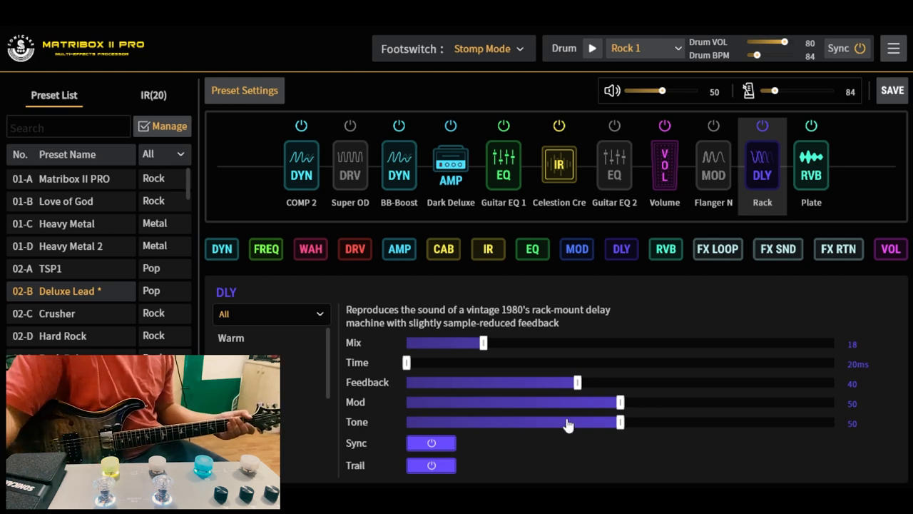
mouse_move(534, 411)
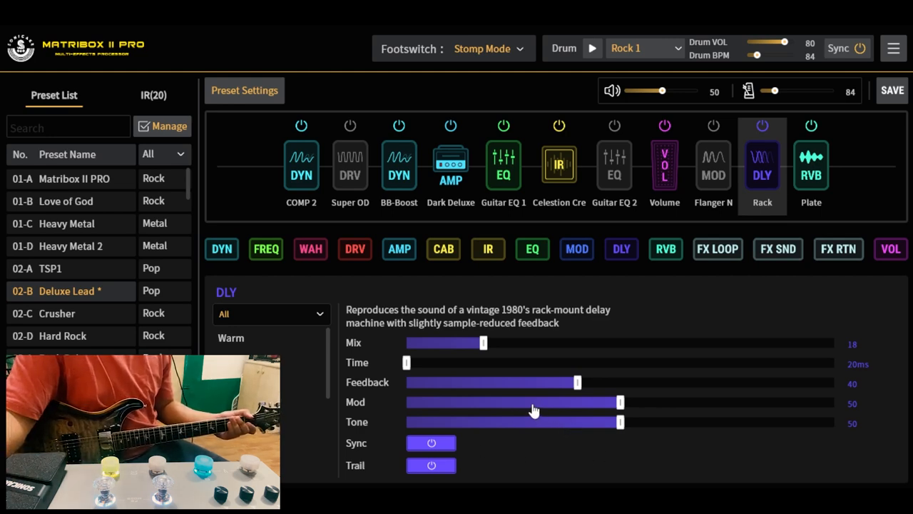
mouse_move(522, 408)
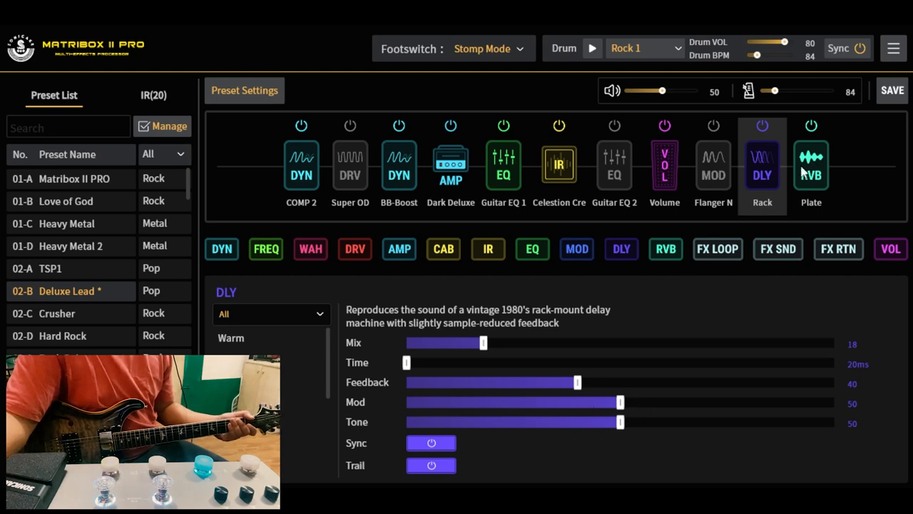
- Show the Plate reverb, then the Super OD block (gain 20, tone 40, volume 60)
left_click(810, 164)
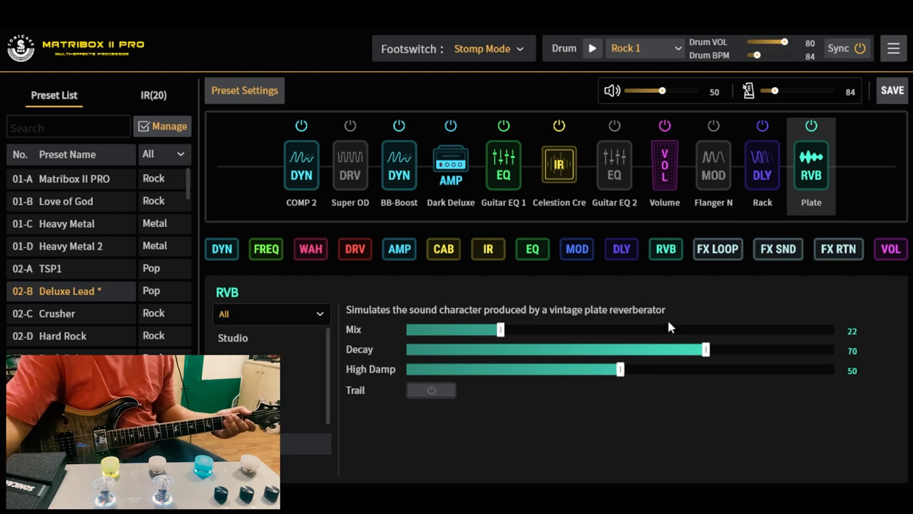
mouse_move(350, 177)
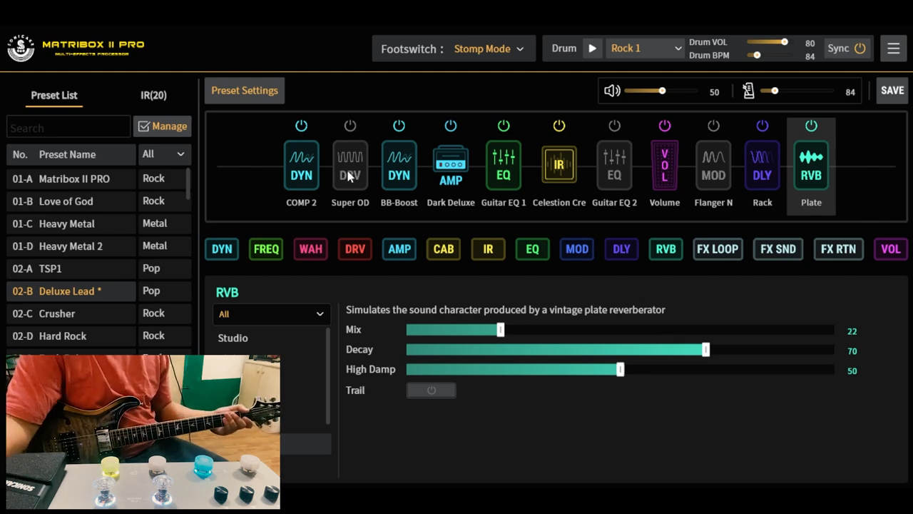
left_click(350, 164)
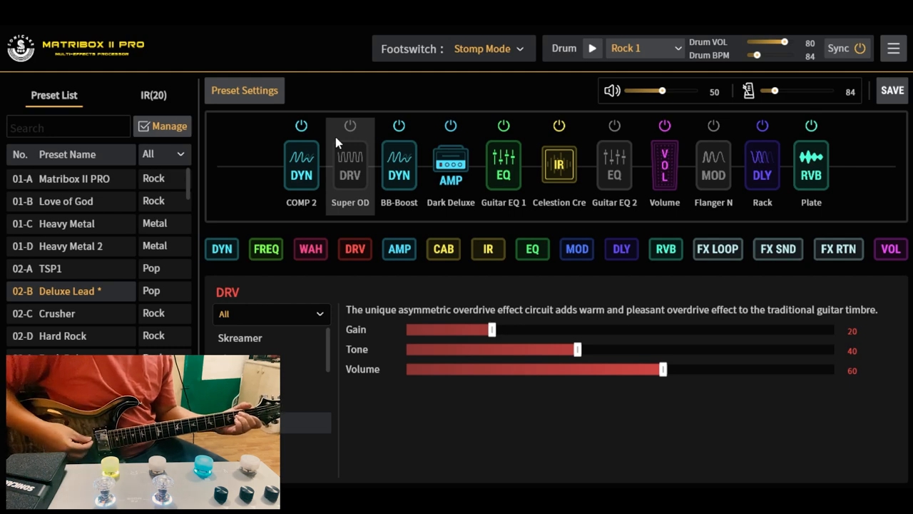
- Toggle Super OD on and off, then show COMP 2 (sustain 20, attack 86)
left_click(350, 125)
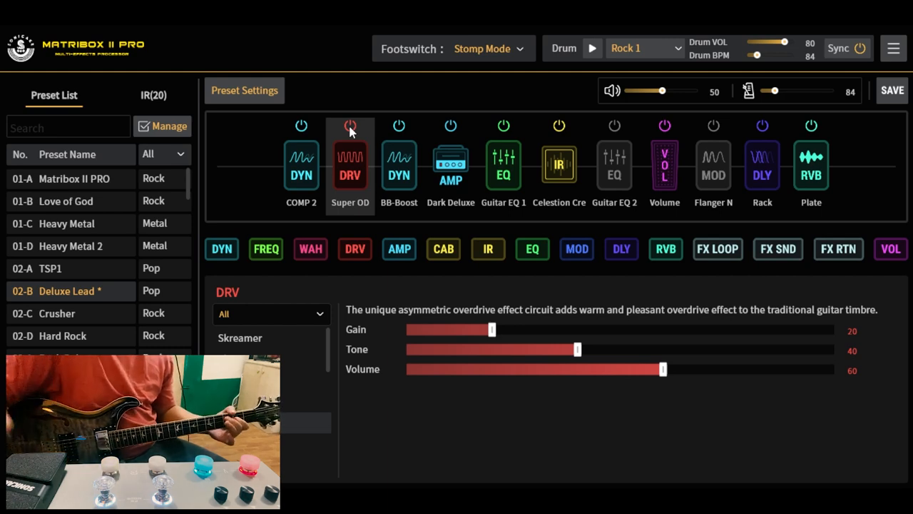
left_click(349, 126)
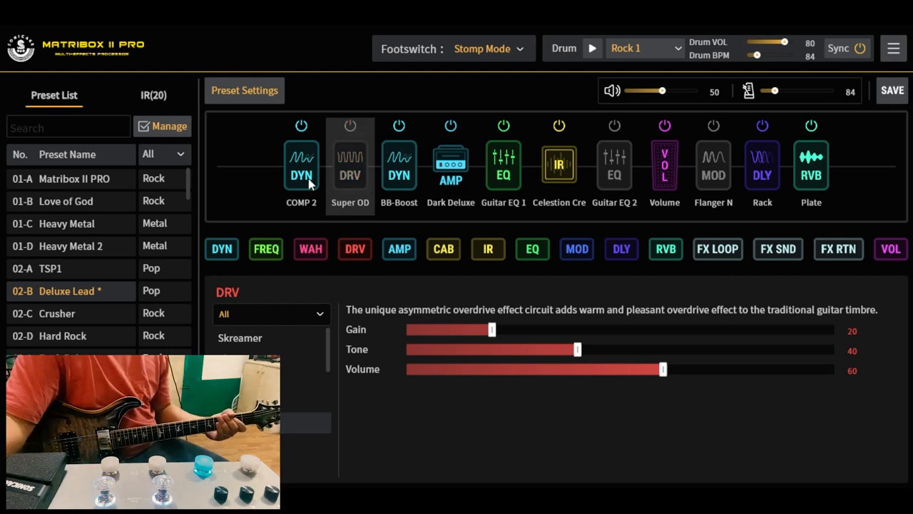
left_click(301, 164)
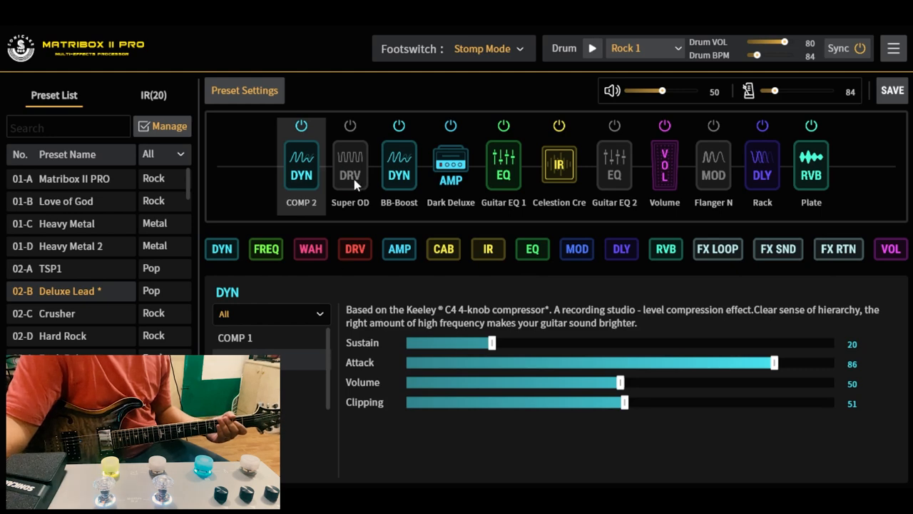
mouse_move(334, 200)
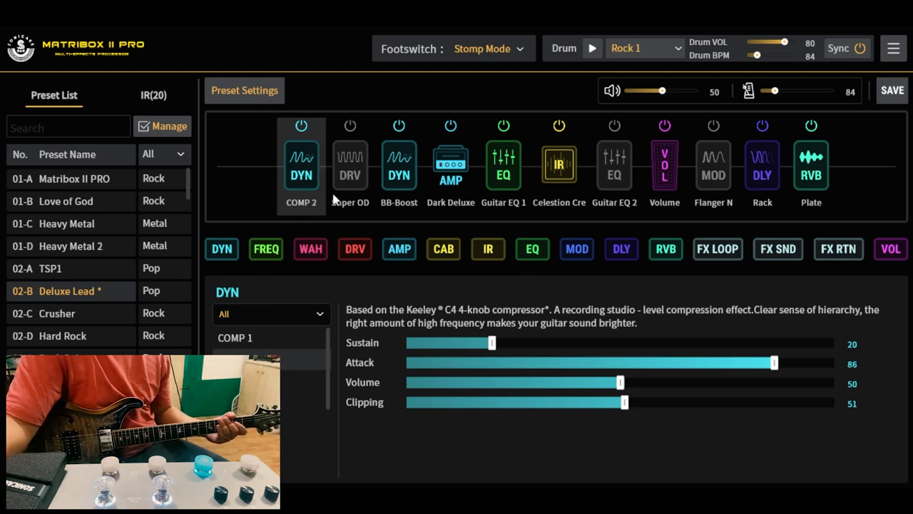
- Switch Flanger N on and sweep its Rate through 1.5, 1.2 and 4.4Hz back to 5.2Hz
left_click(713, 164)
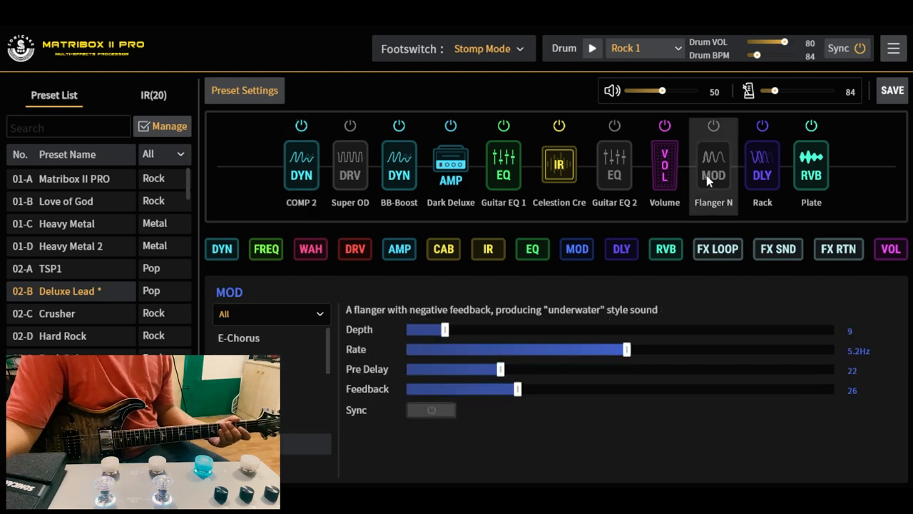
mouse_move(431, 142)
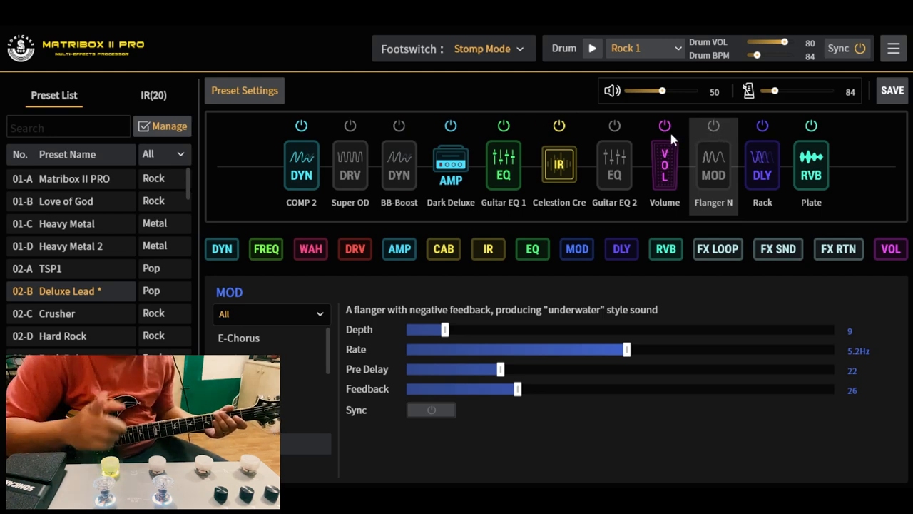
left_click(714, 125)
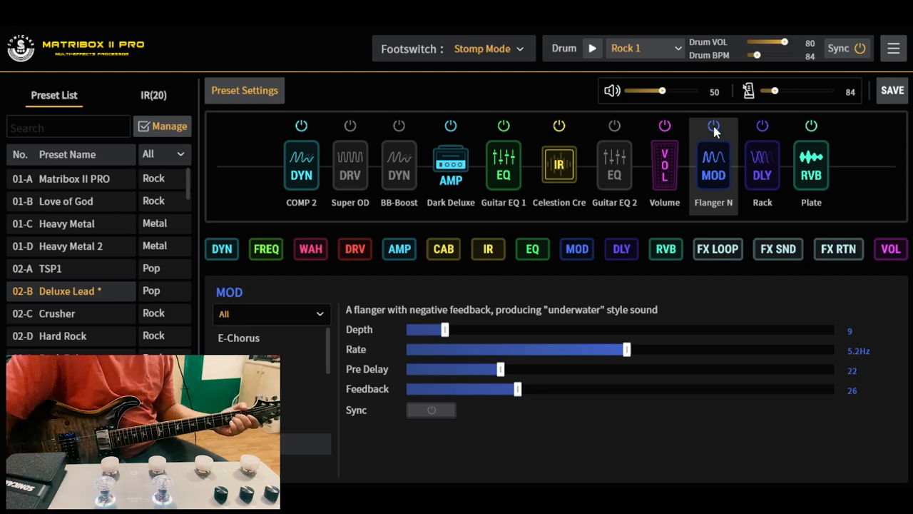
left_click_drag(626, 348, 468, 349)
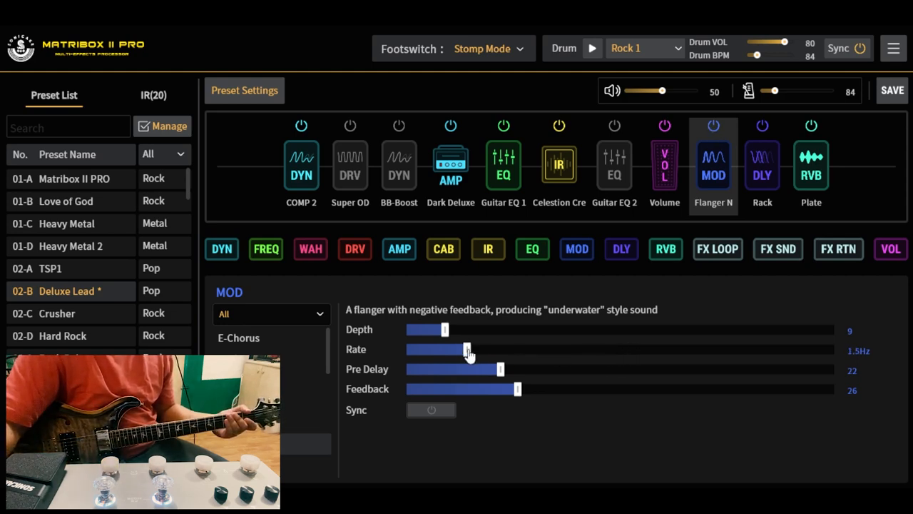
left_click_drag(468, 348, 454, 349)
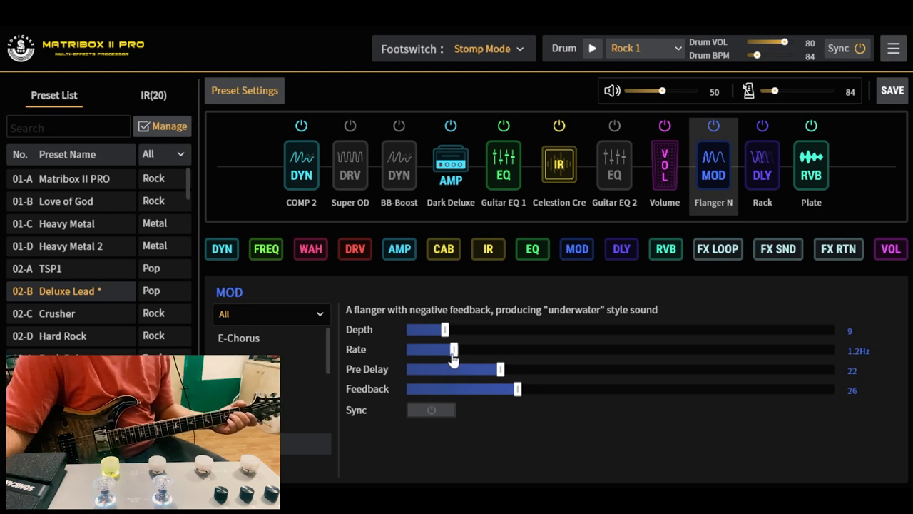
left_click_drag(454, 348, 592, 348)
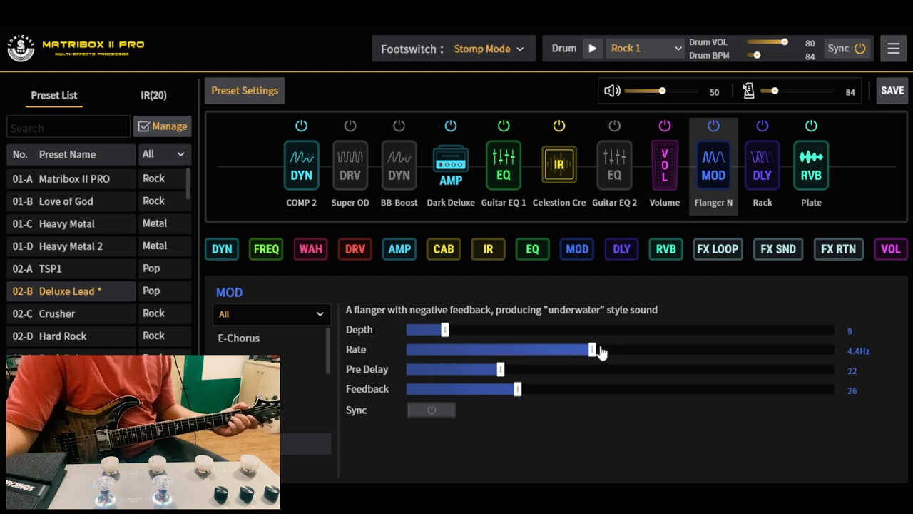
left_click_drag(592, 349, 627, 349)
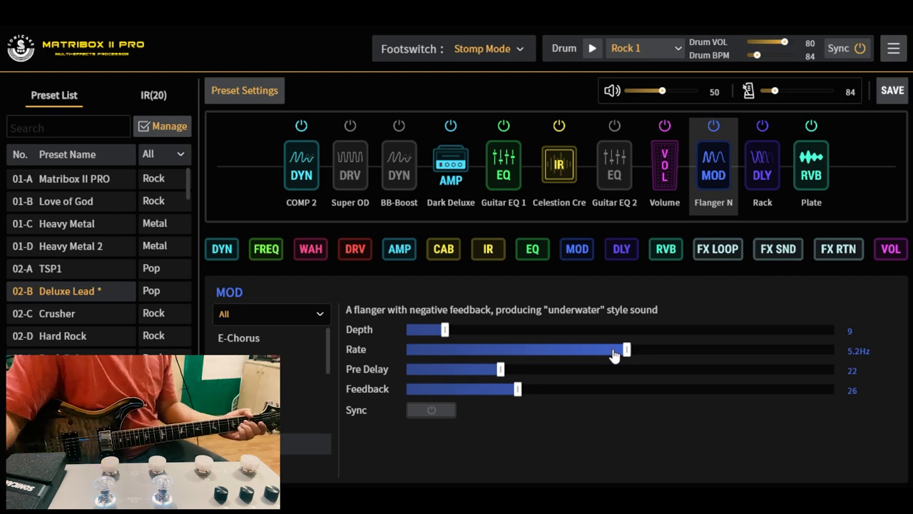
mouse_move(611, 231)
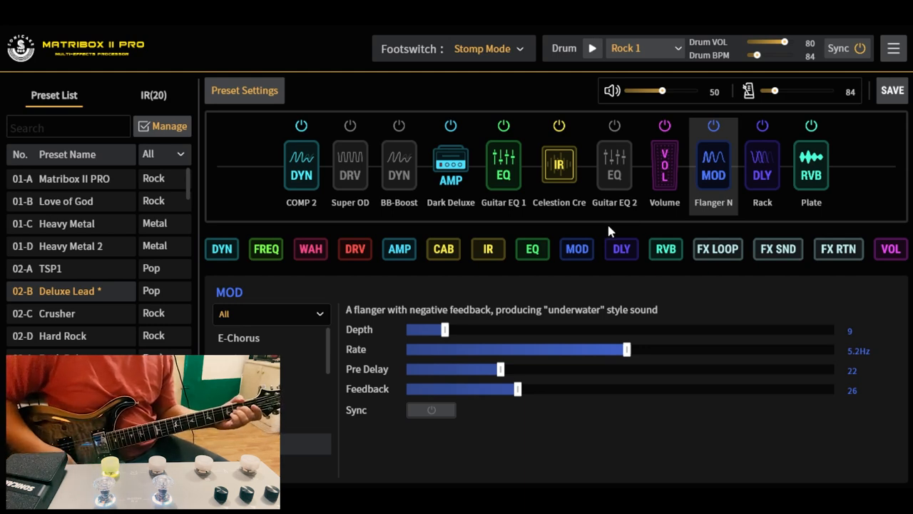
mouse_move(637, 343)
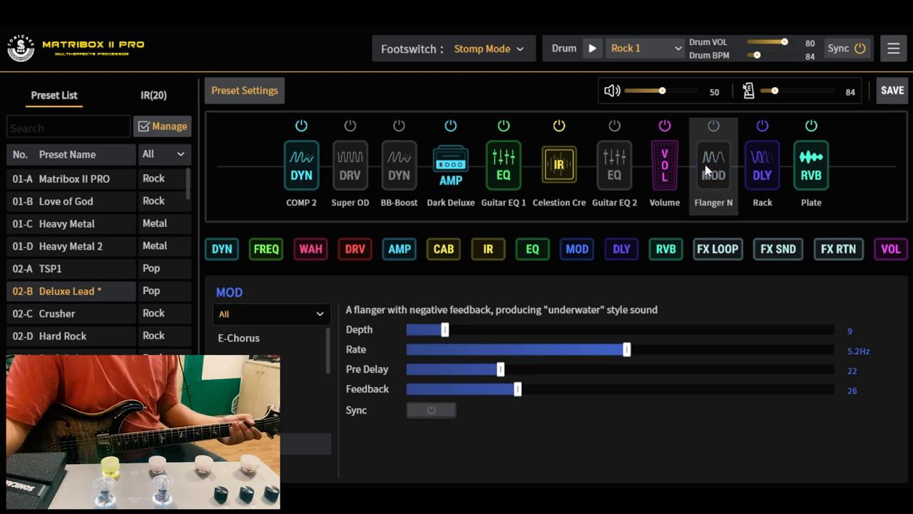
- Check Guitar EQ 2, then raise the Volume block level from 42 to 100
left_click(614, 164)
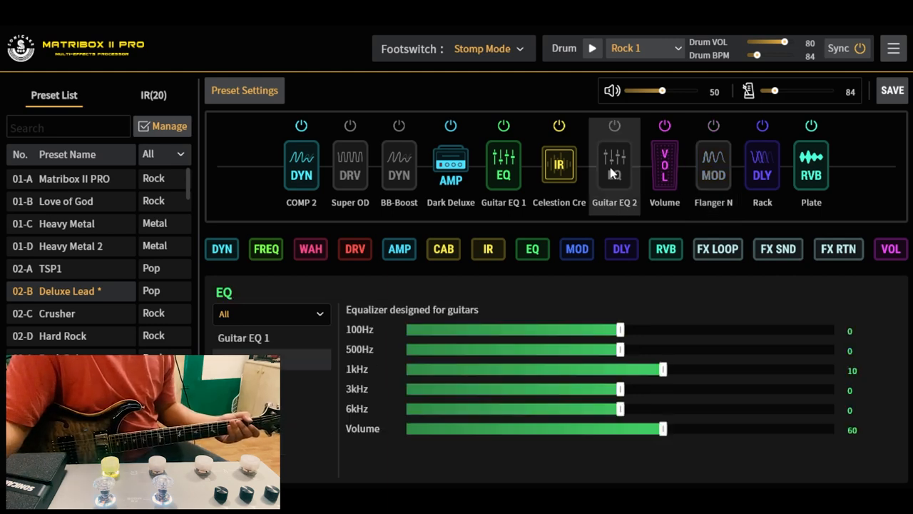
mouse_move(663, 168)
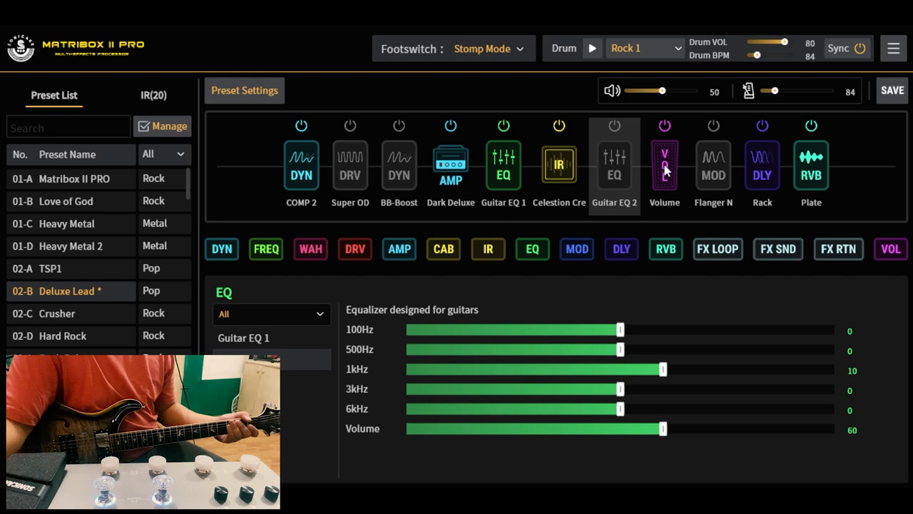
left_click(665, 166)
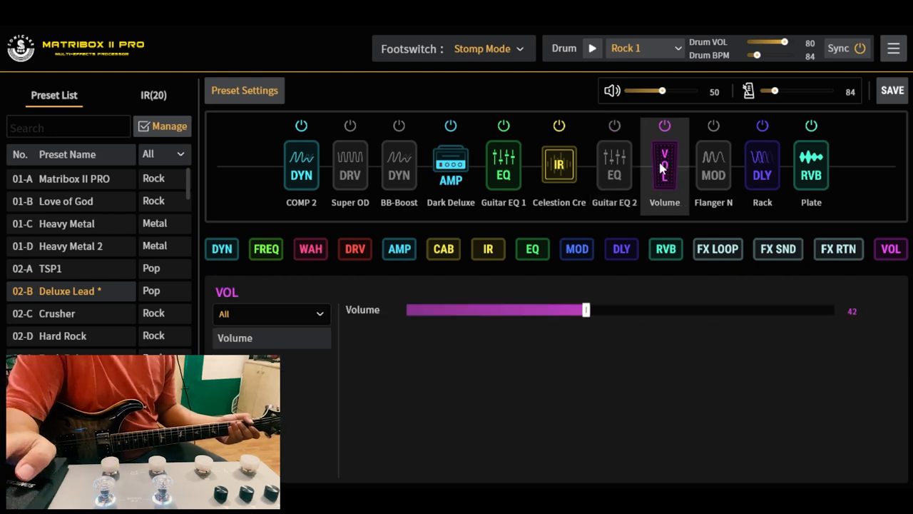
left_click_drag(585, 309, 833, 310)
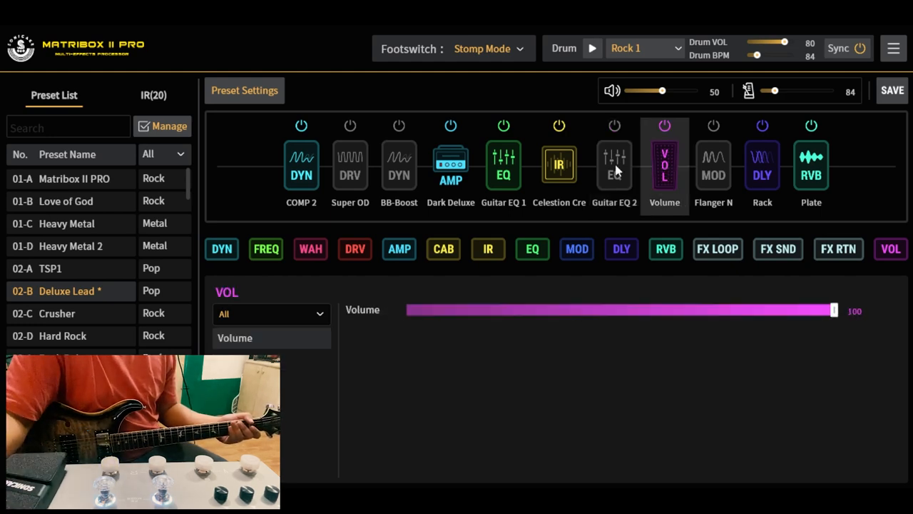
- Toggle Guitar EQ 2 on and back off, then engage the Super OD block
left_click(614, 164)
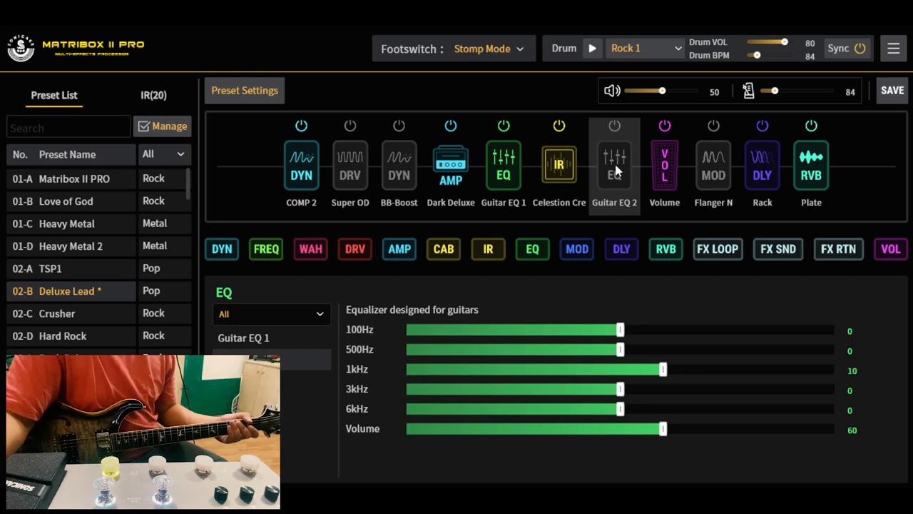
mouse_move(623, 177)
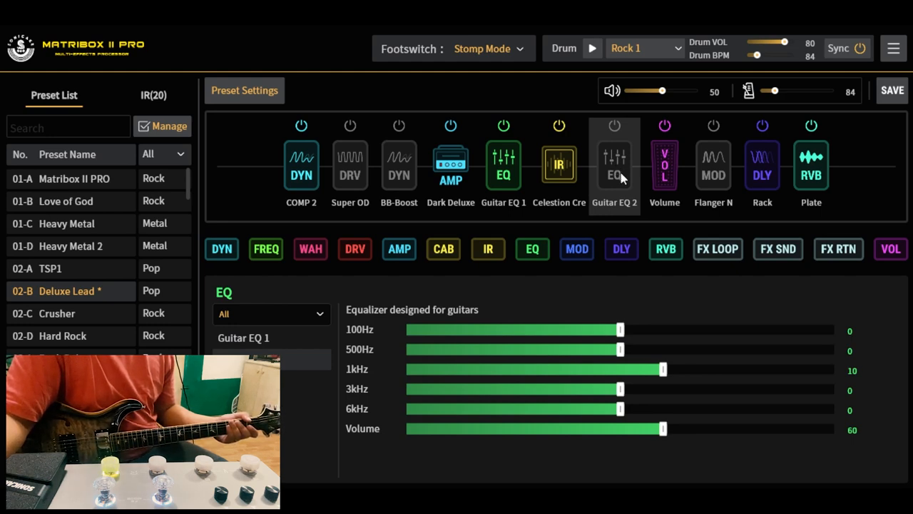
mouse_move(612, 169)
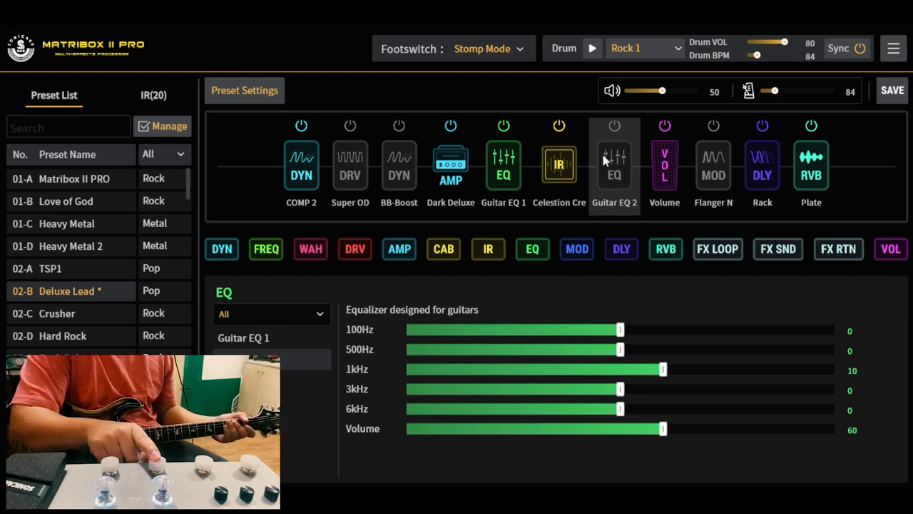
left_click(613, 164)
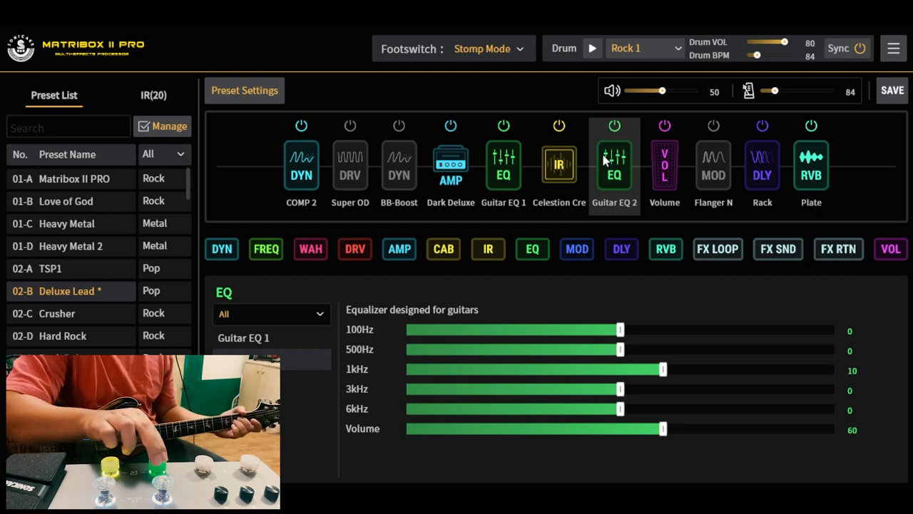
left_click(614, 125)
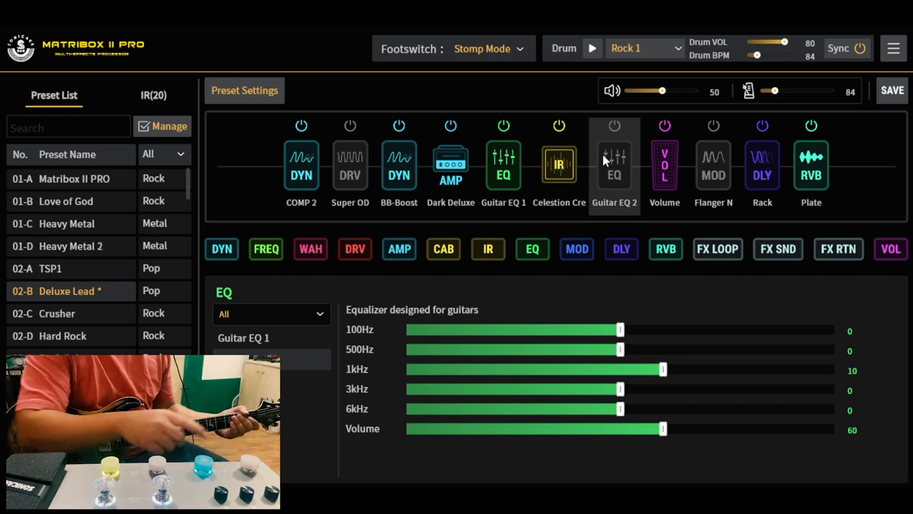
left_click(349, 126)
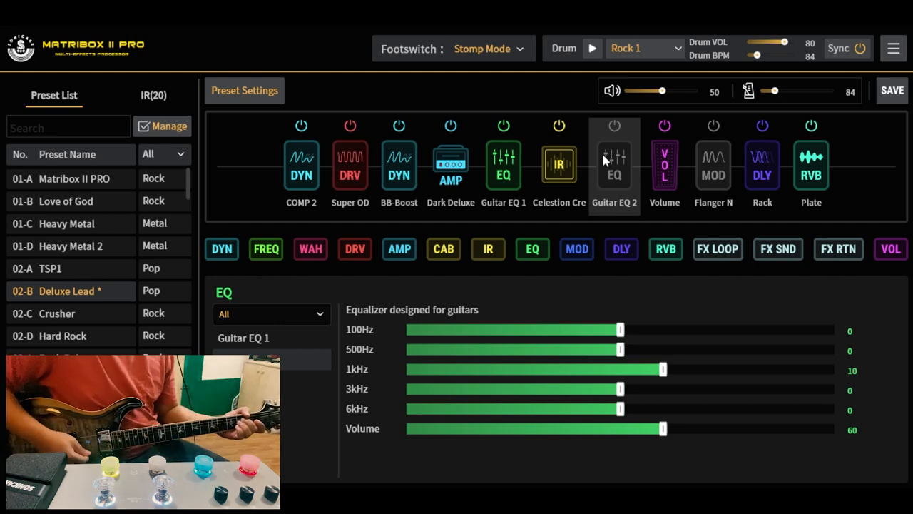